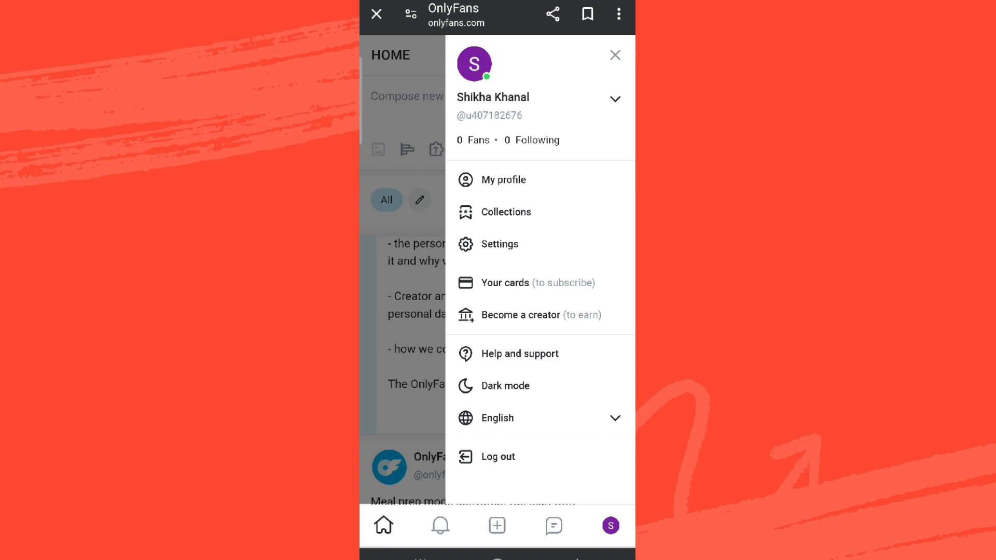
# Step: View the Collections page's Bookmarks tab, which shows 'No bookmarks yet'
pyautogui.click(507, 211)
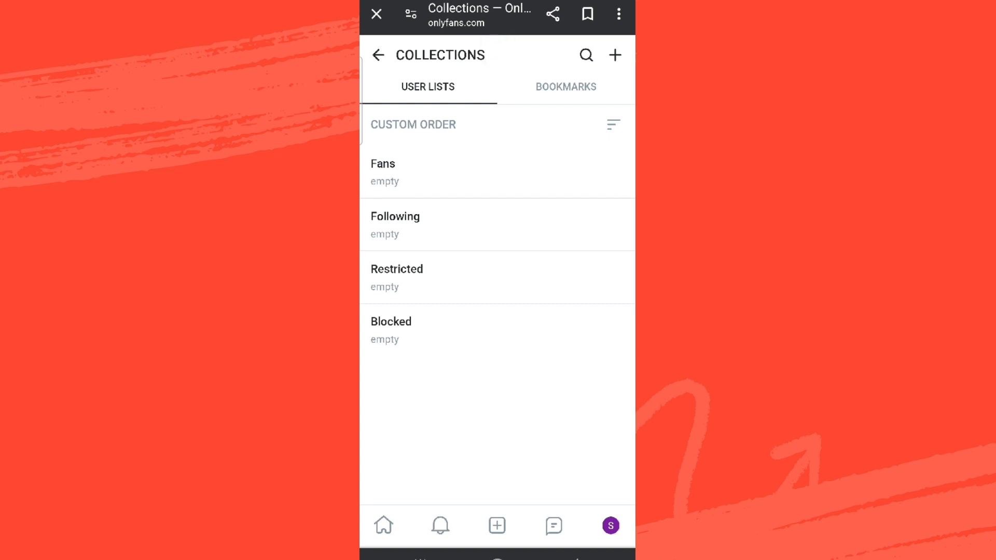
pyautogui.click(564, 87)
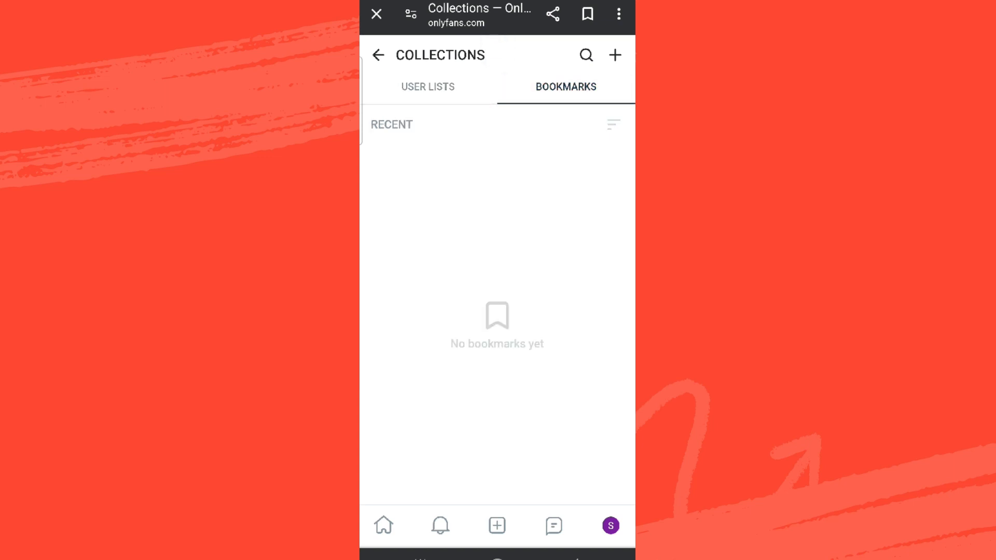